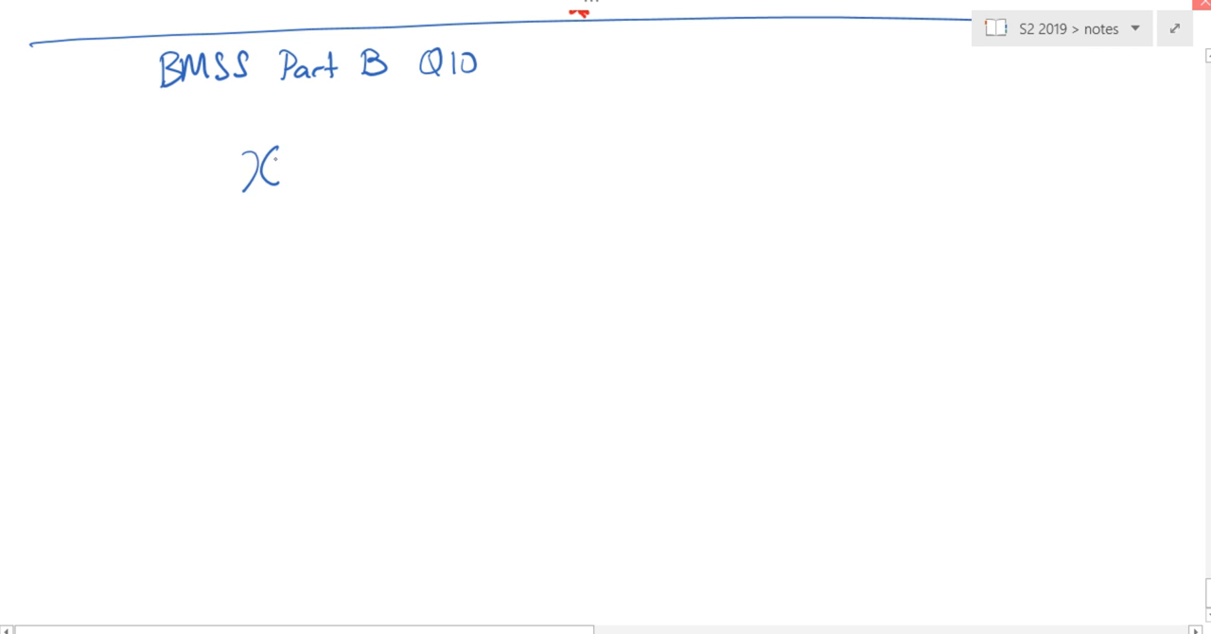
Handwrite '10.', then x³ circled with the label 'Cube of x' beneath
drag(284, 151, 312, 123)
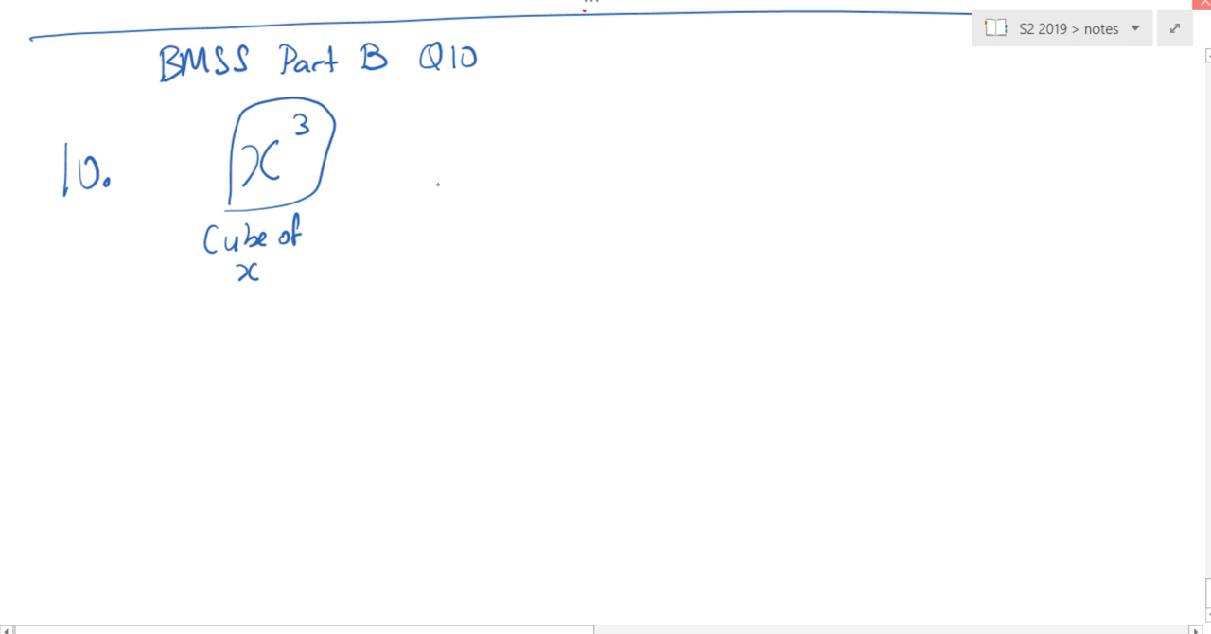
Draw ∛x beside x³, label it 'cube root of x', and begin '∛x =' below
drag(440, 198, 544, 123)
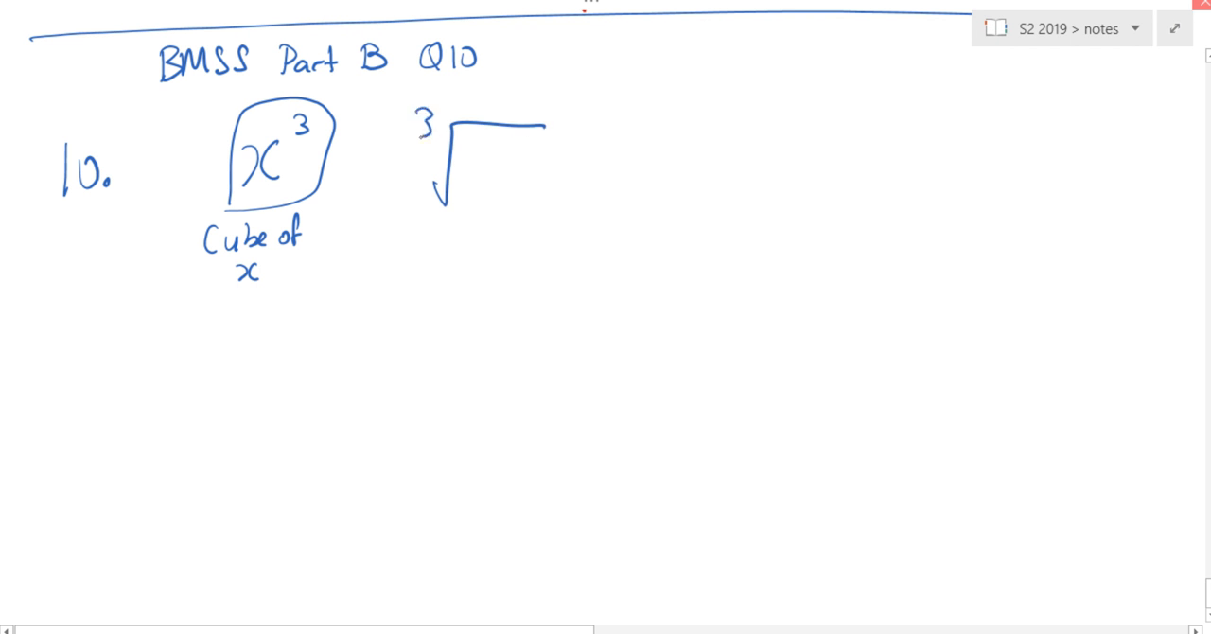
drag(464, 170, 510, 189)
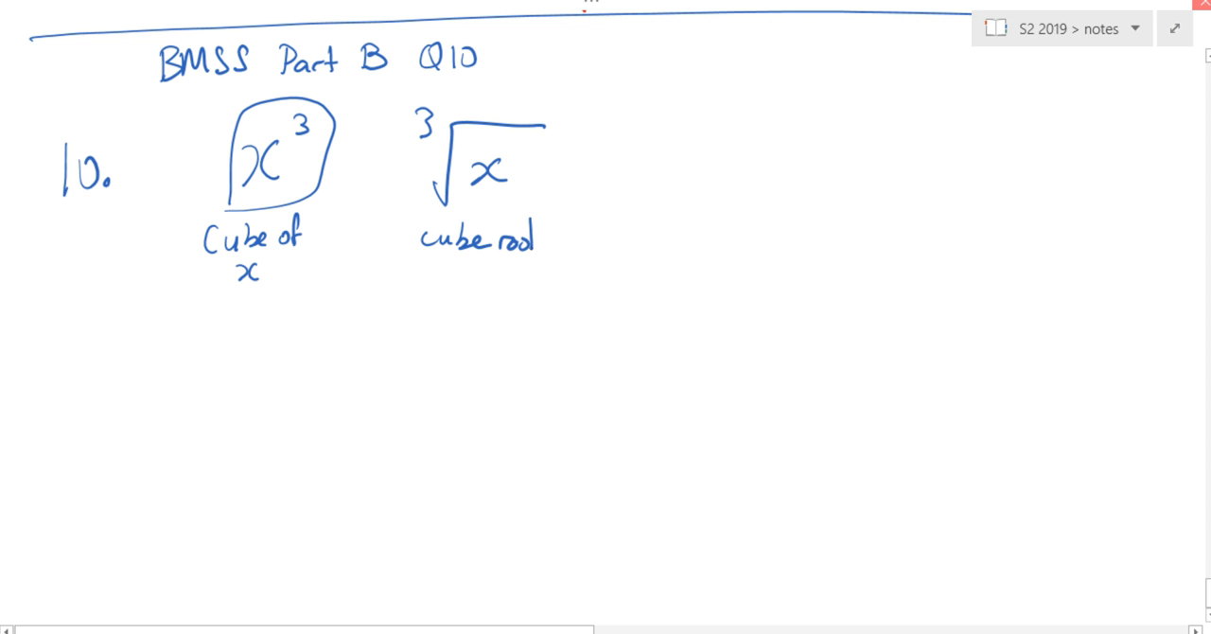
drag(454, 279, 520, 279)
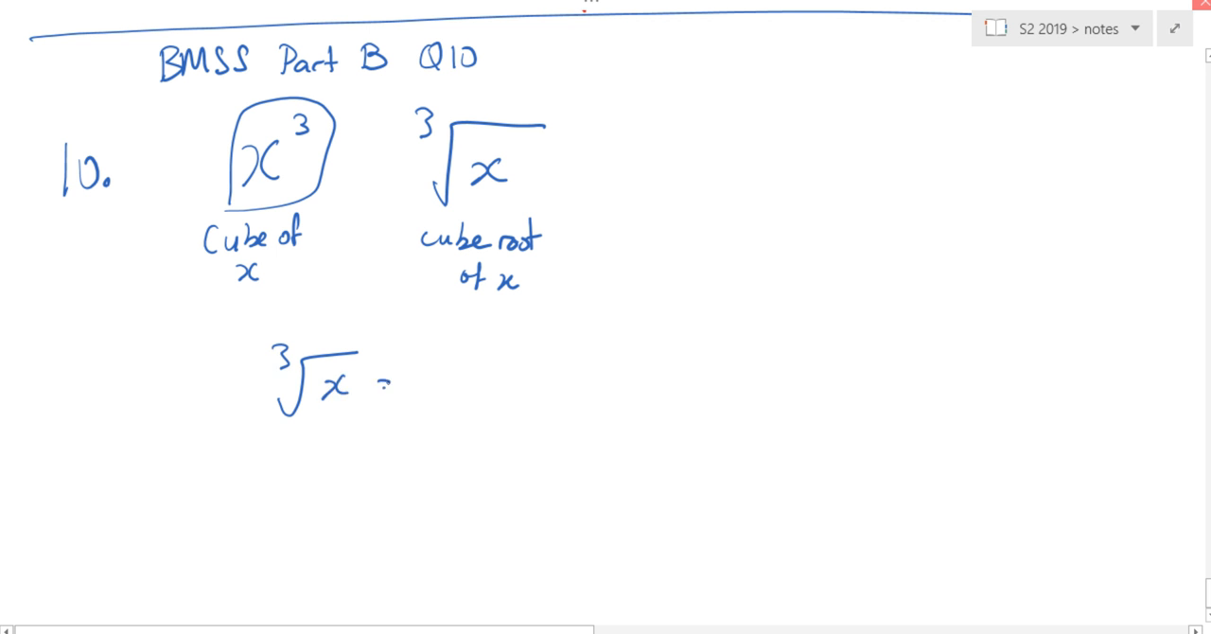
Finish and box ∛x = ky, cross x³ and the equation in red, tick ∛x, write 'Direct proportion'
drag(388, 383, 487, 383)
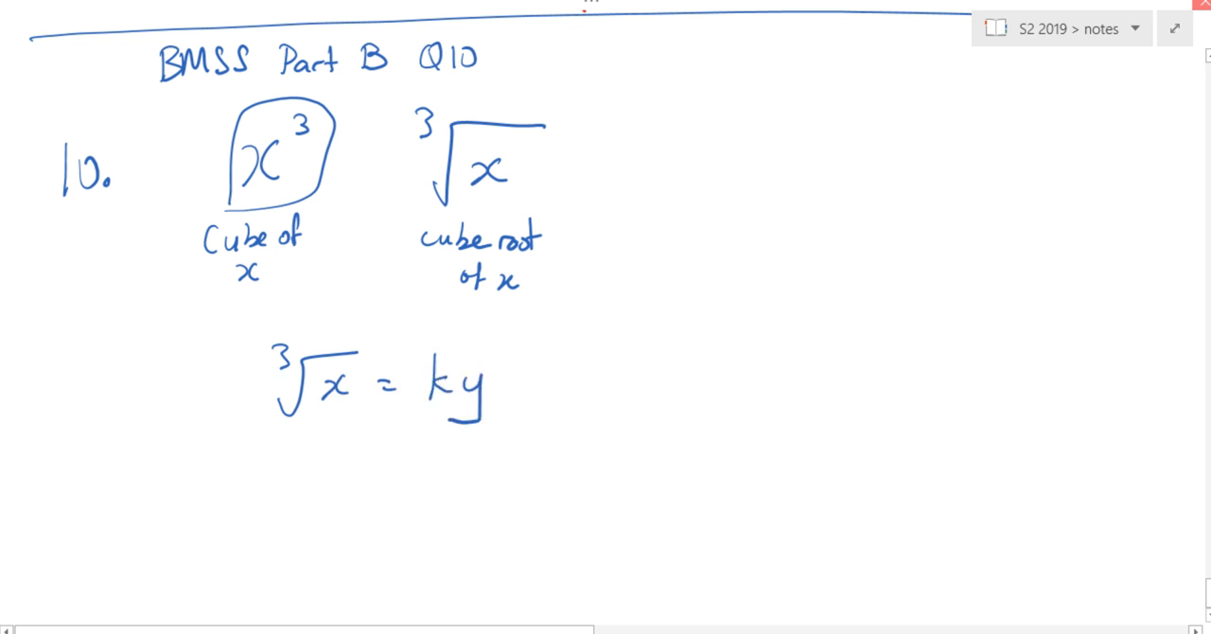
drag(199, 327, 530, 440)
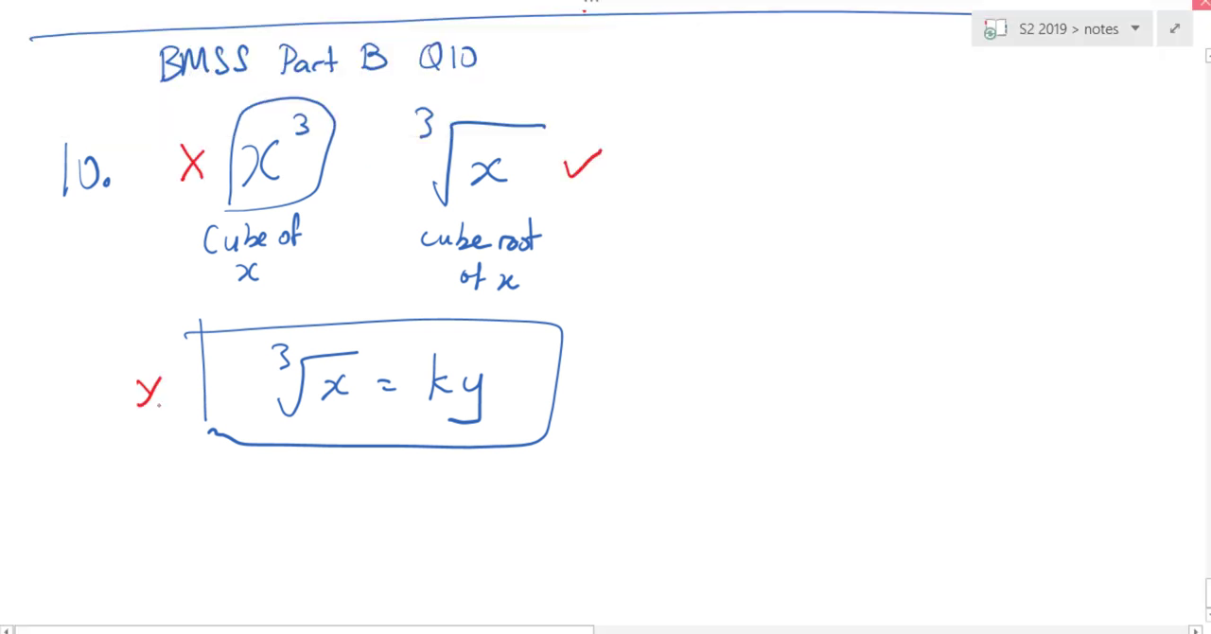
text(Direct P)
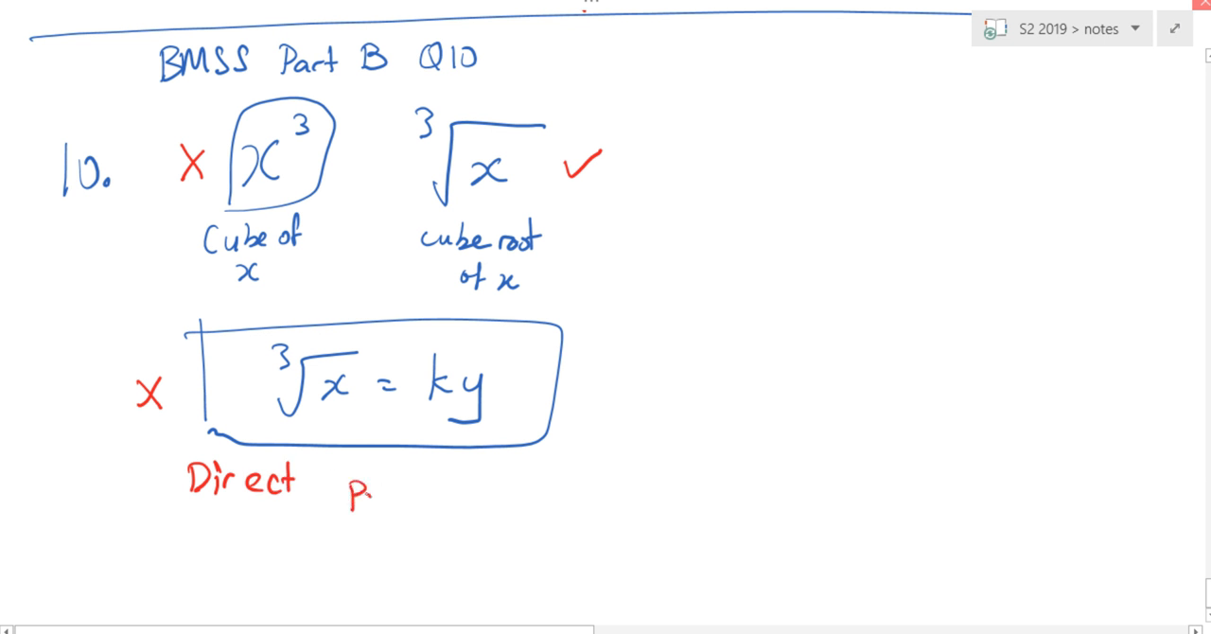
text(proportion)
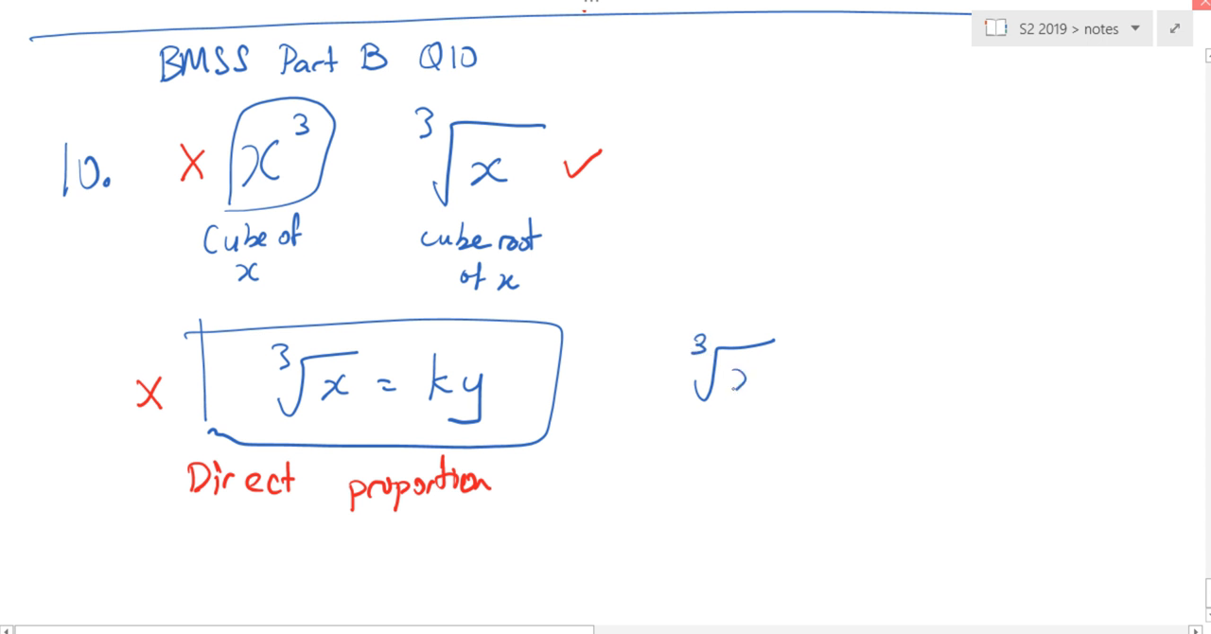
Write and box ∛x = k/y on the right, tick it, and begin the label 'Indirect'
drag(747, 378, 861, 369)
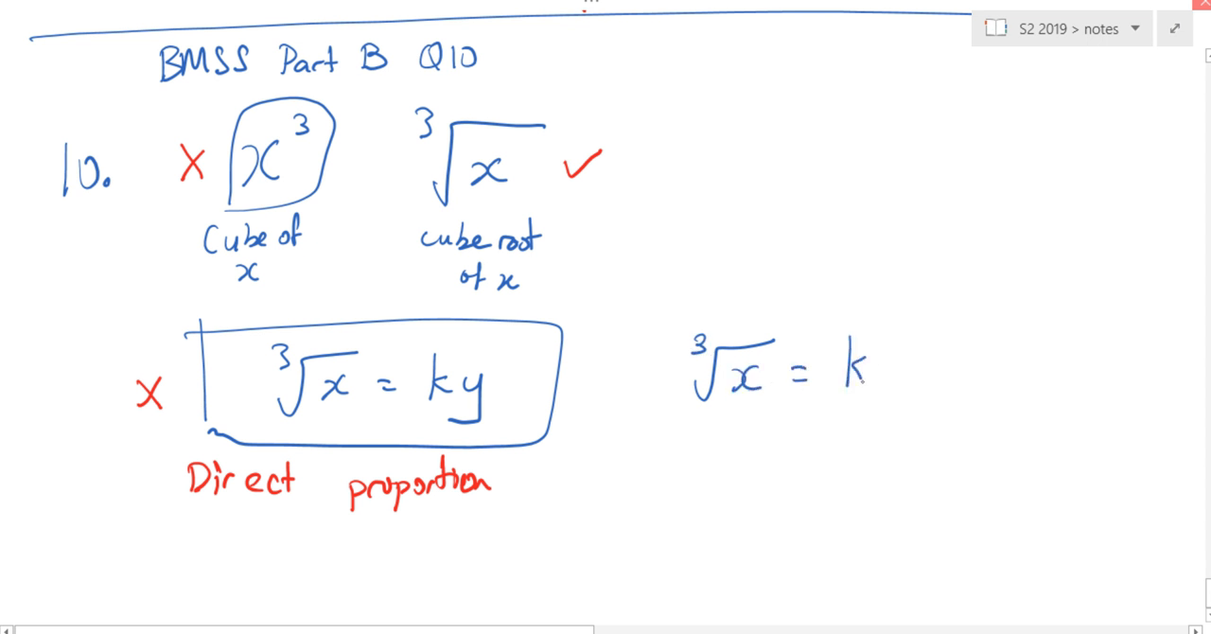
drag(822, 379, 860, 444)
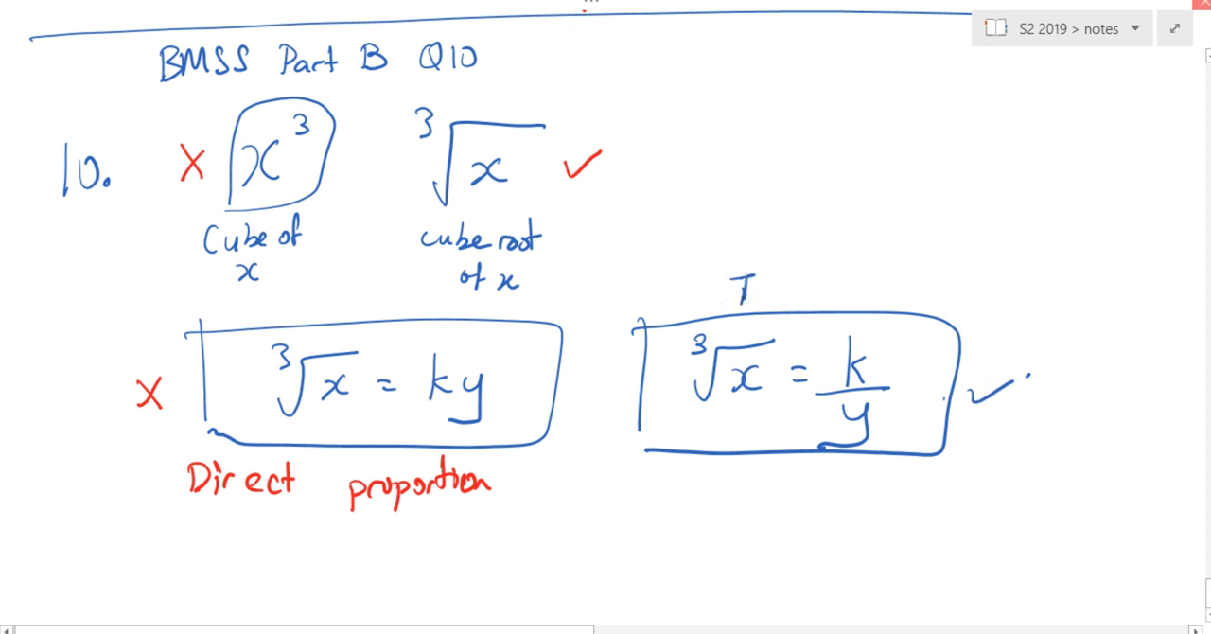
text(Indi)
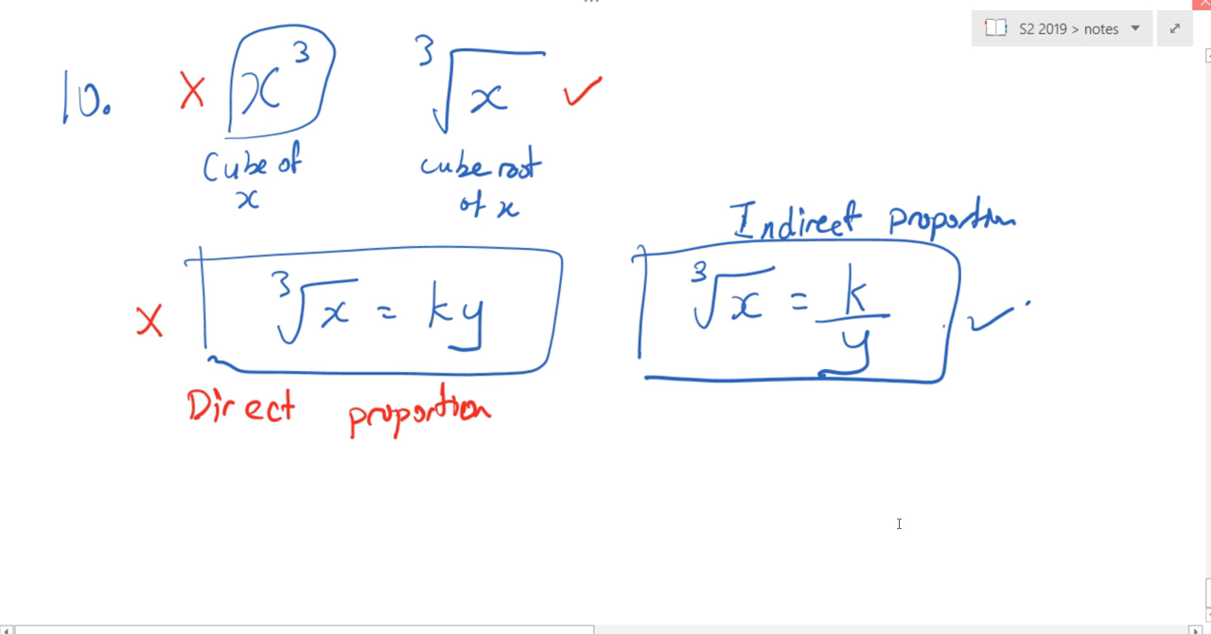
mouse_move(862, 432)
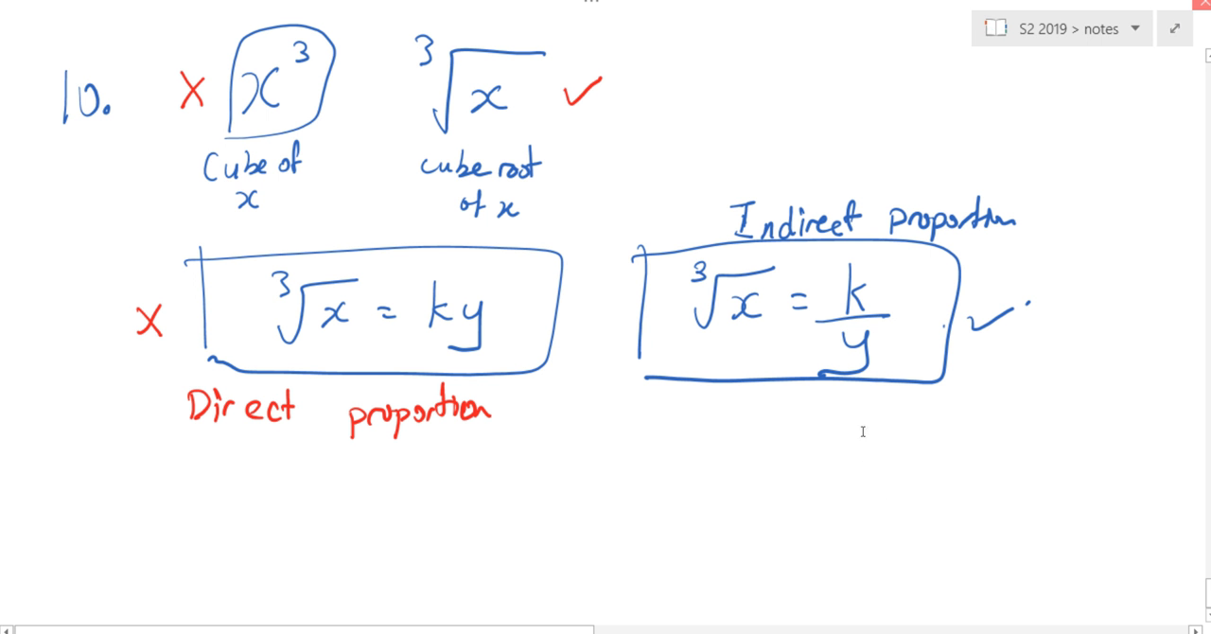